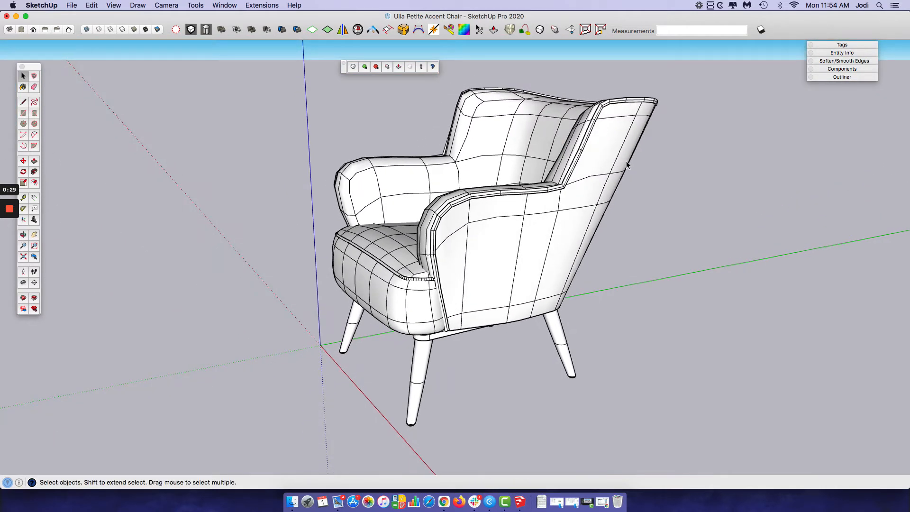
mouse_move(389, 127)
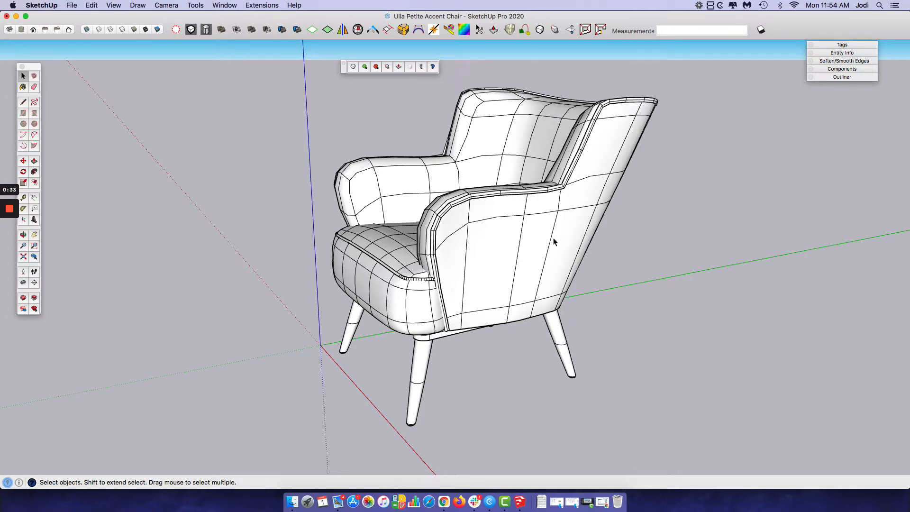
mouse_move(542, 488)
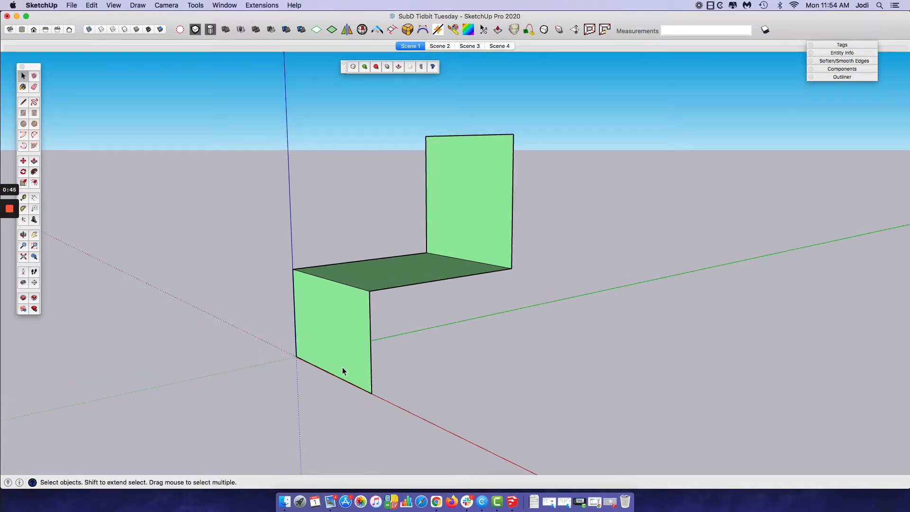
mouse_move(322, 372)
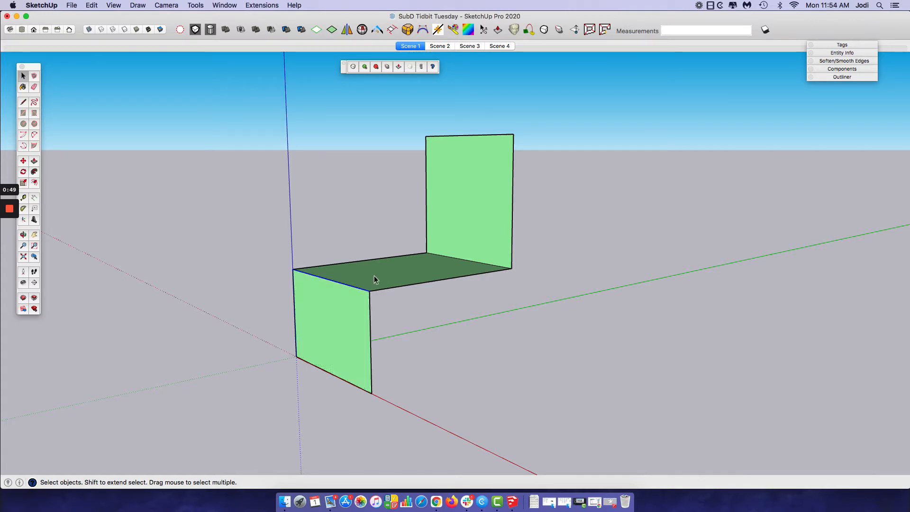
mouse_move(358, 295)
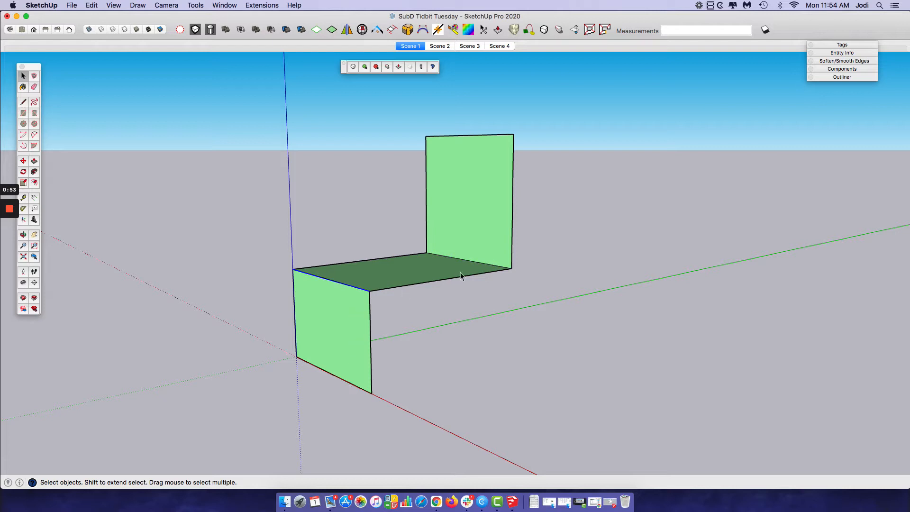
Step: Select the green profile's back panel, then clear the selection
click(468, 200)
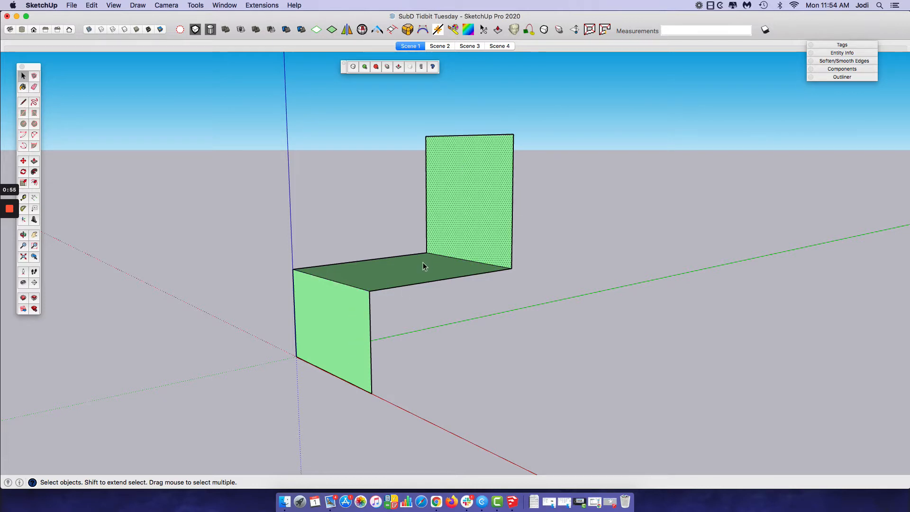
click(345, 342)
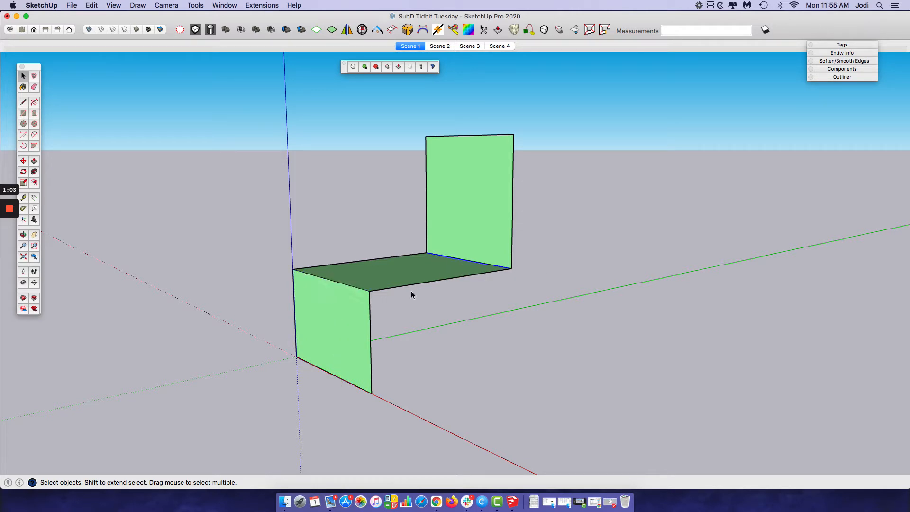
mouse_move(375, 403)
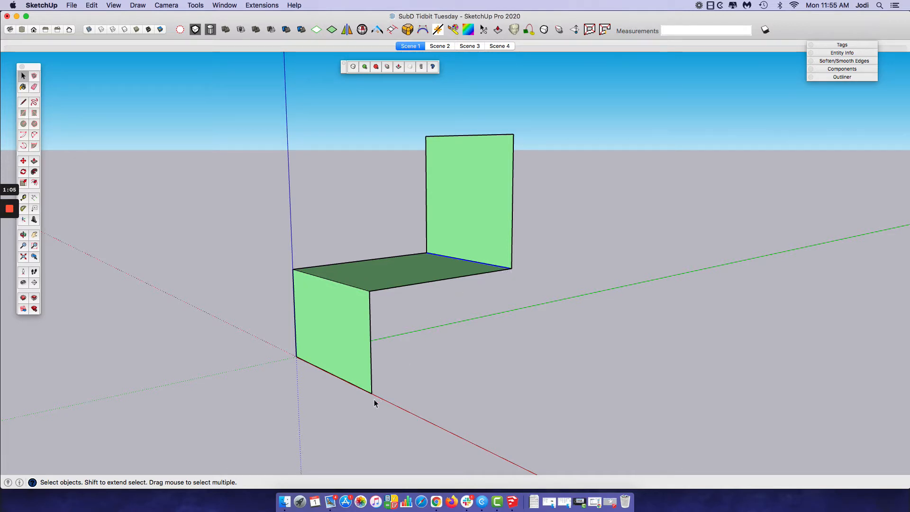
mouse_move(284, 251)
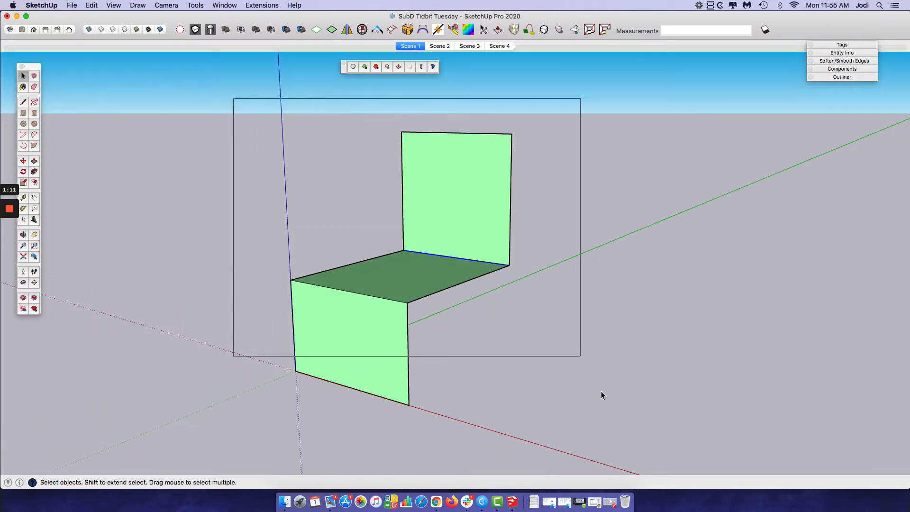
Step: Group the three green panels via the context menu and toggle the subdivision preview off
right_click(377, 279)
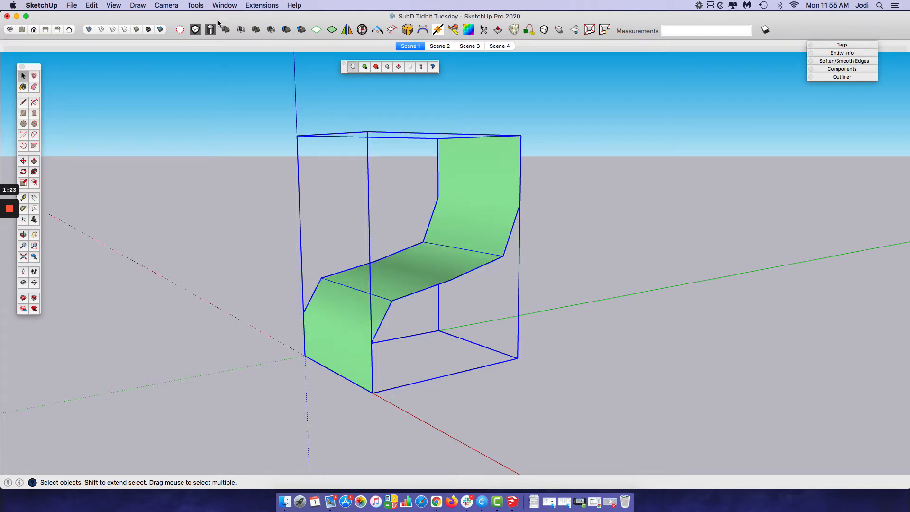
mouse_move(216, 93)
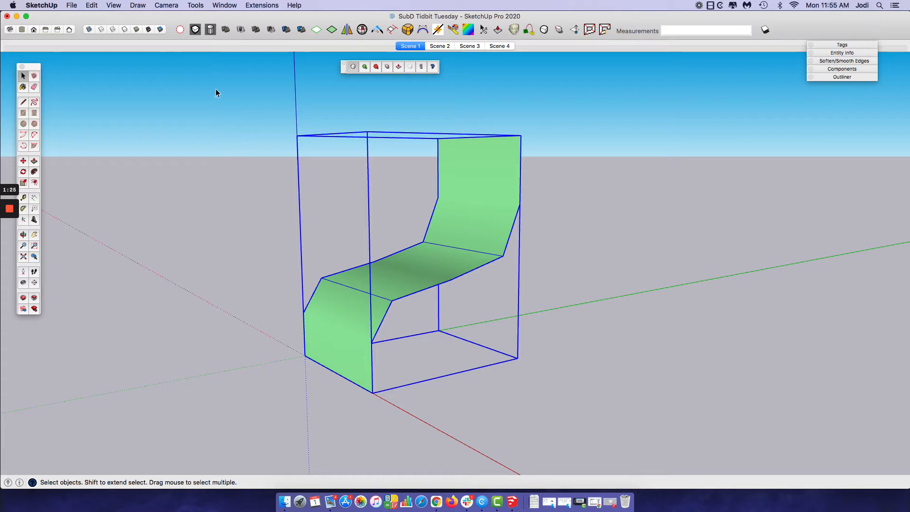
click(181, 30)
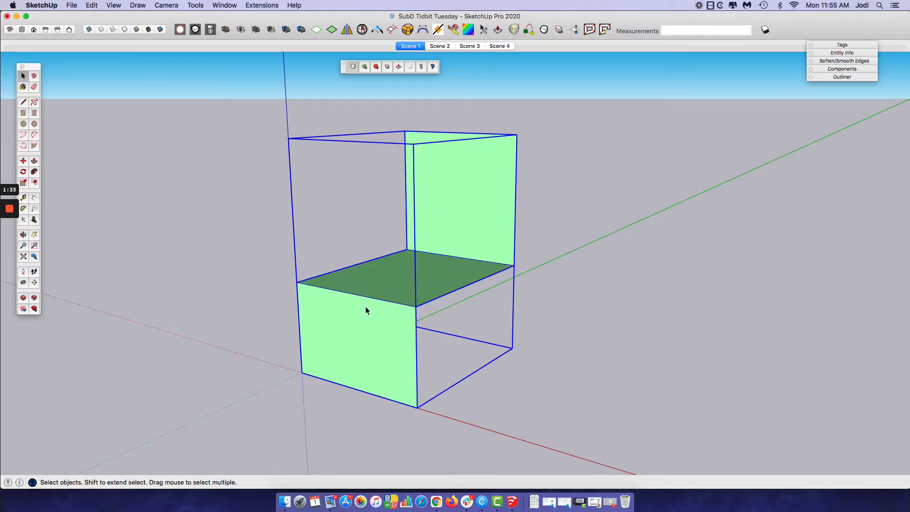
Step: Subdivide the grouped profile into an S-curve, raise iterations, and set the level to 1
click(353, 66)
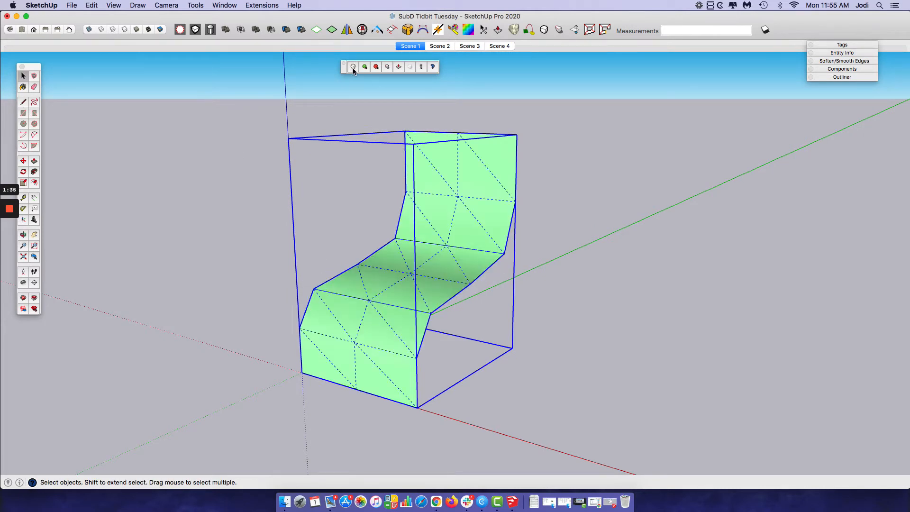
mouse_move(394, 399)
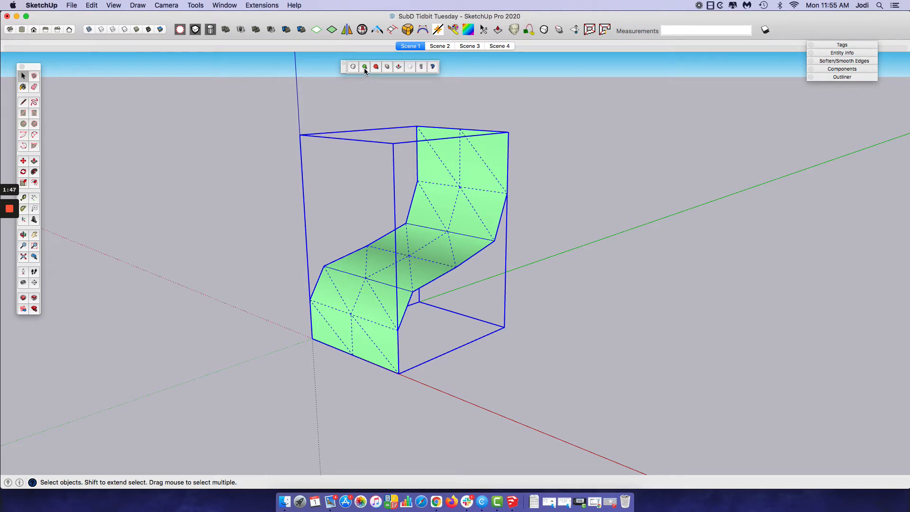
click(365, 67)
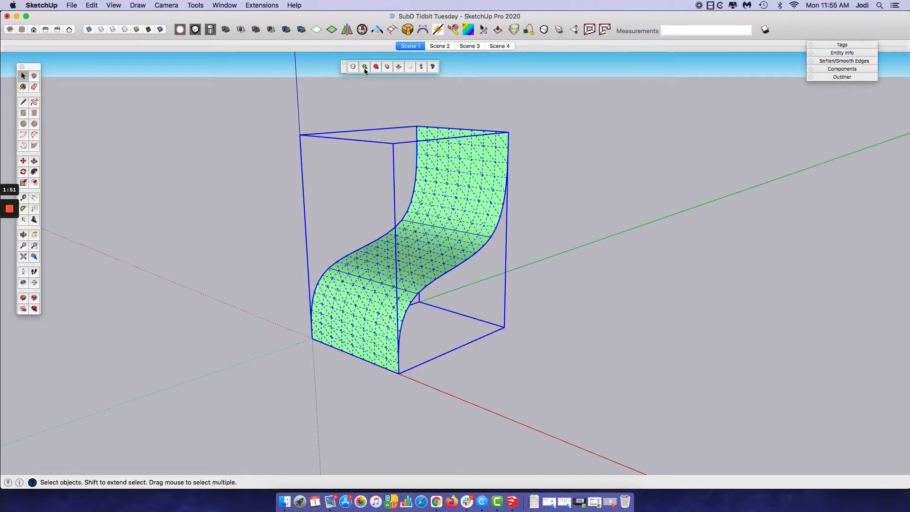
click(398, 67)
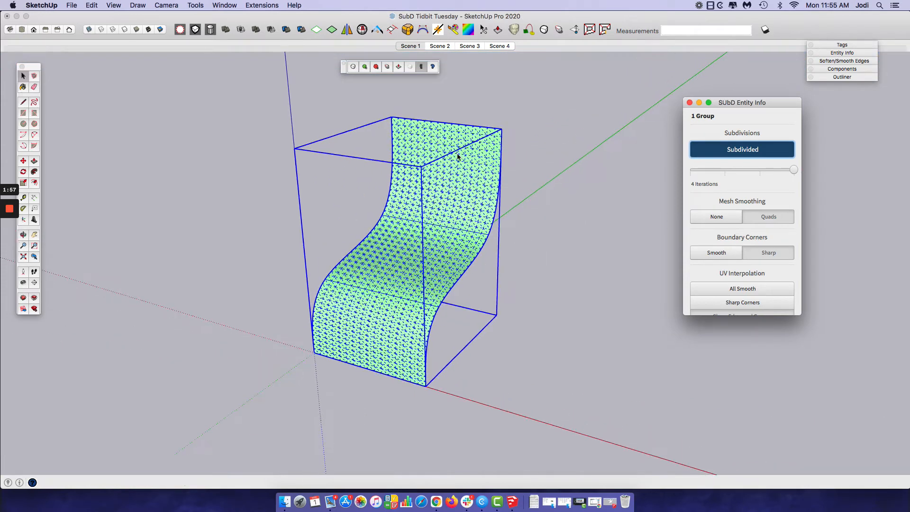
click(375, 67)
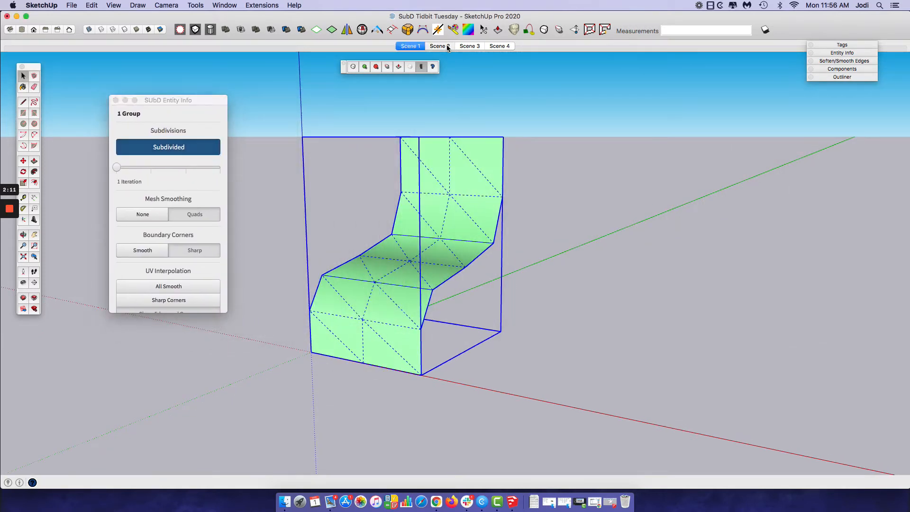
Step: Switch to Scene 2 to show the flat blue S-chair profile
click(439, 46)
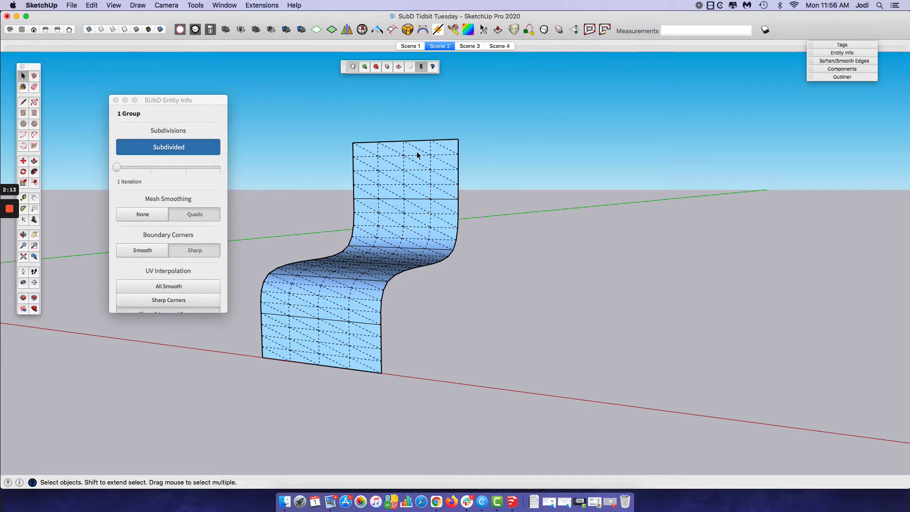
drag(117, 167, 150, 166)
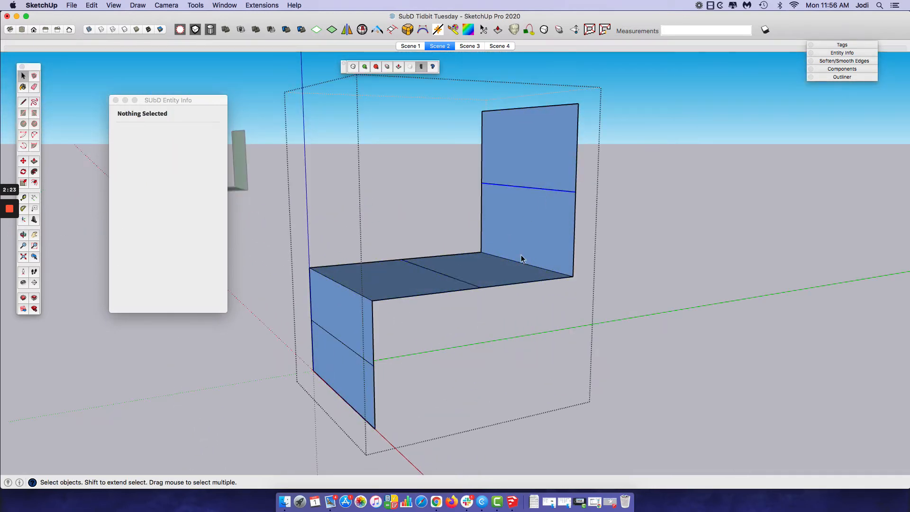
mouse_move(369, 428)
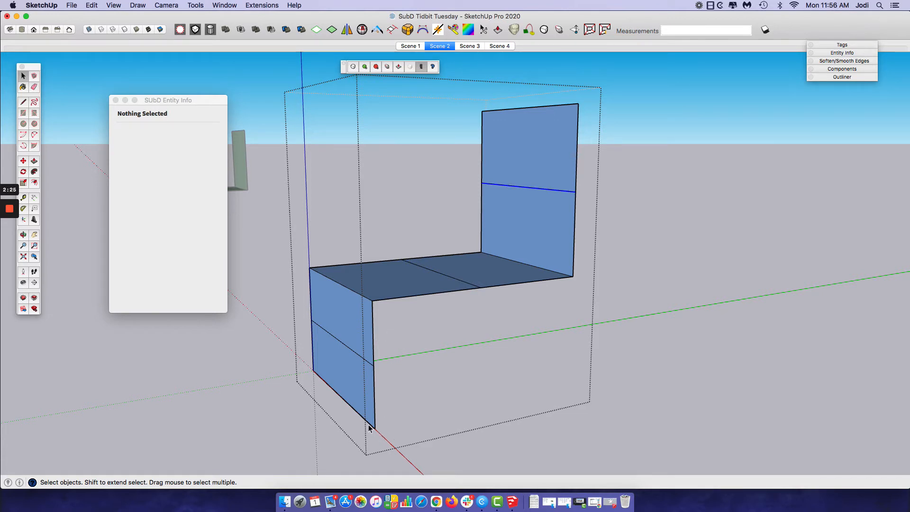
mouse_move(366, 298)
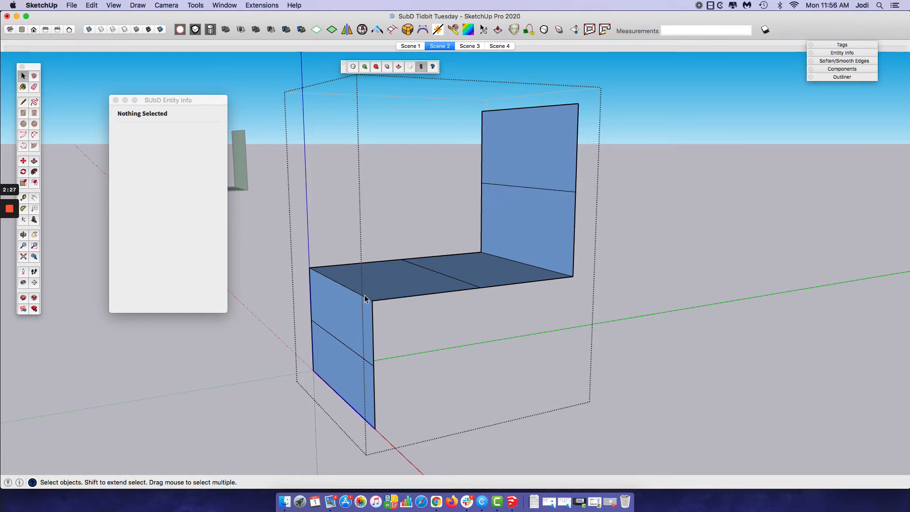
mouse_move(371, 367)
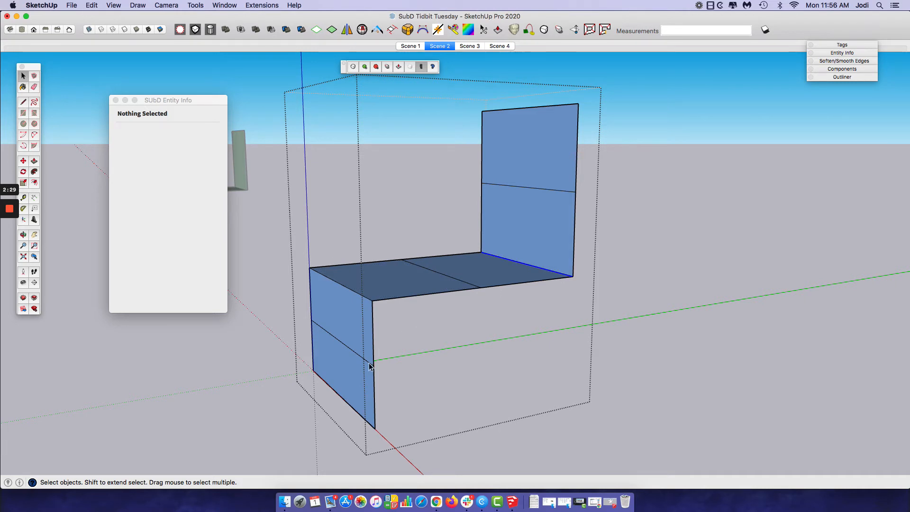
mouse_move(442, 281)
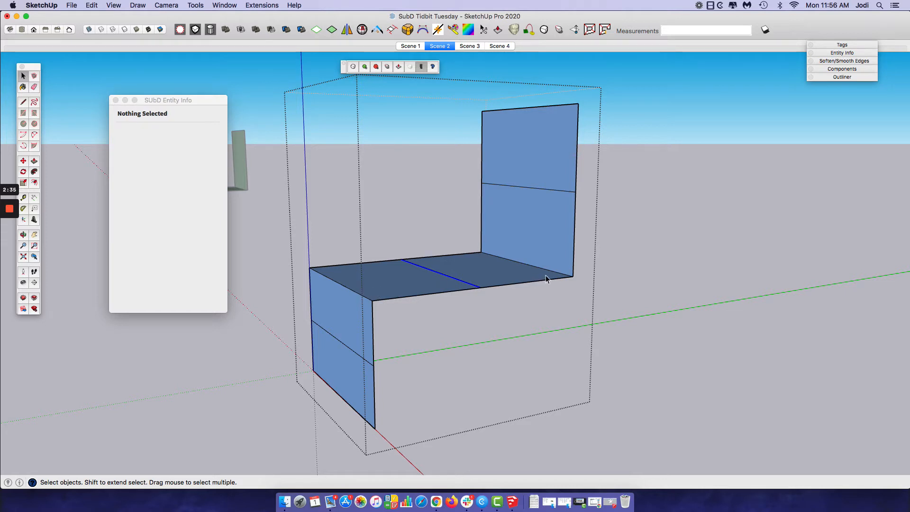
mouse_move(419, 407)
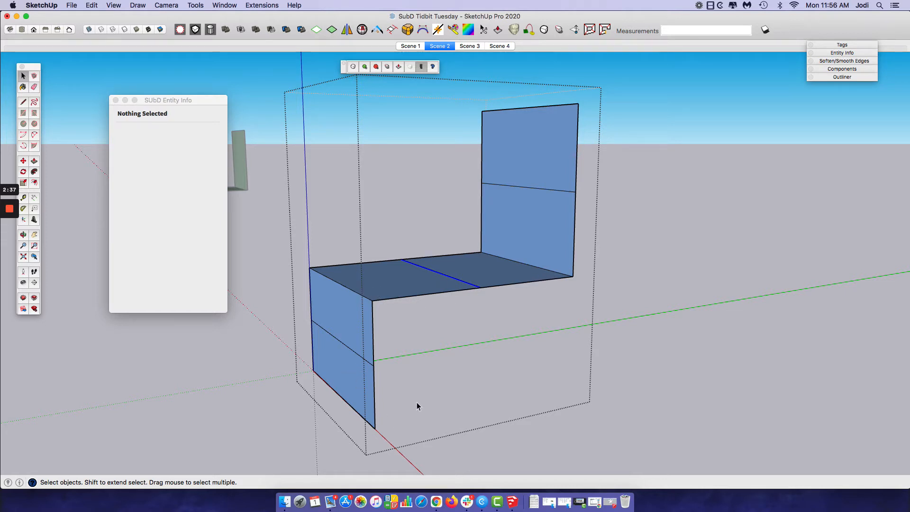
drag(168, 100, 145, 97)
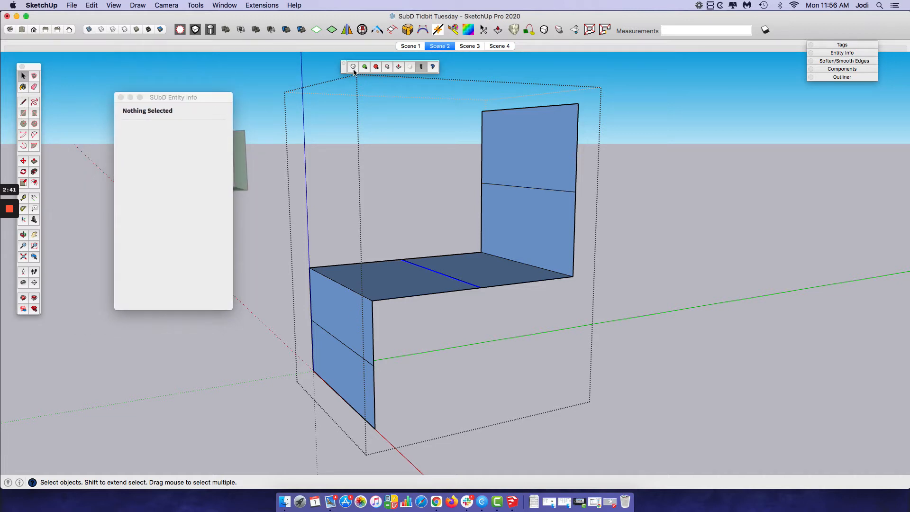
Step: Subdivide the blue profile into a curved S, then switch to Scene 3
click(352, 67)
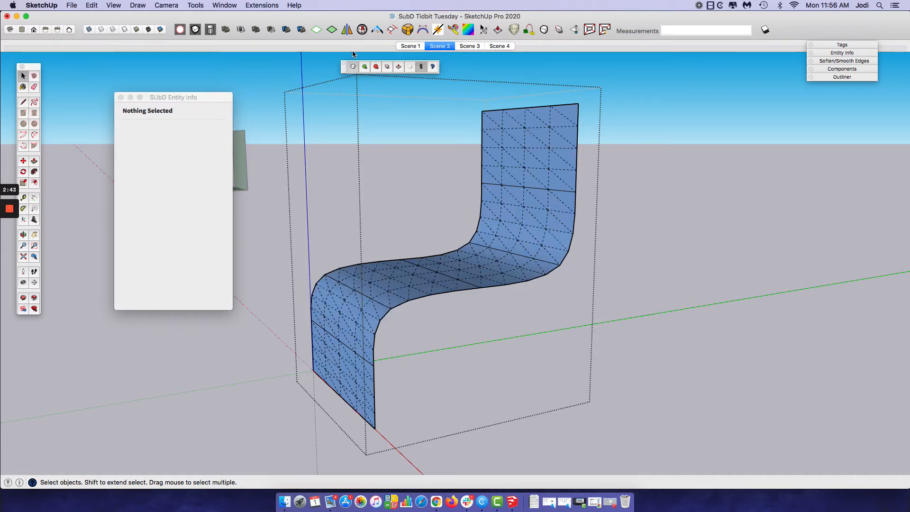
click(375, 66)
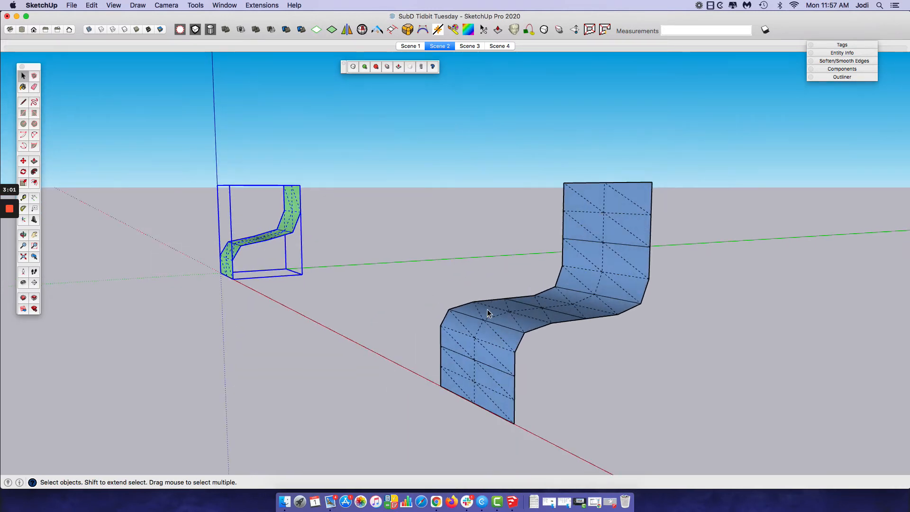
click(469, 46)
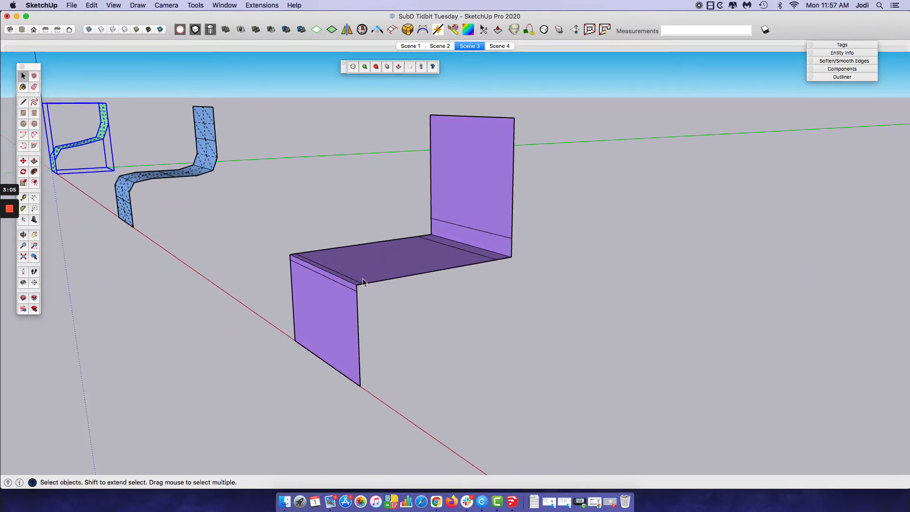
mouse_move(377, 255)
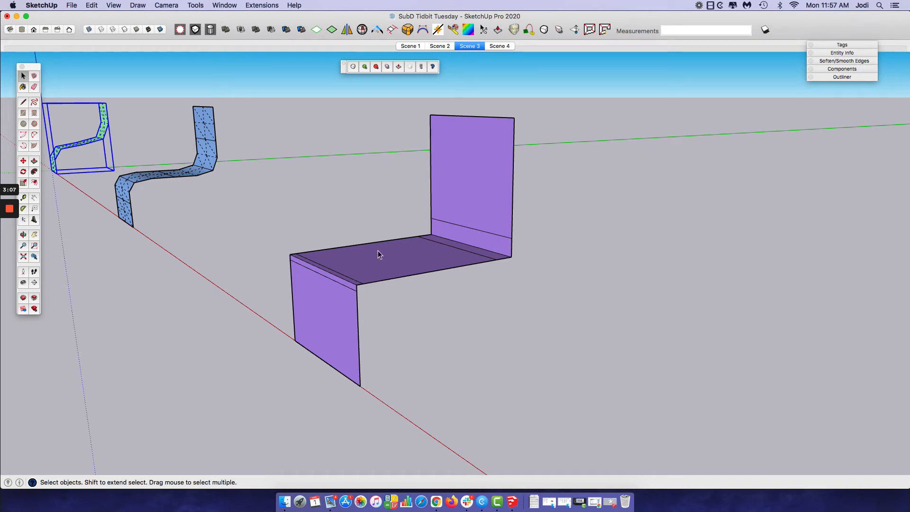
Step: Select the purple profile and toggle its subdivision off and back on for tight bends
click(377, 255)
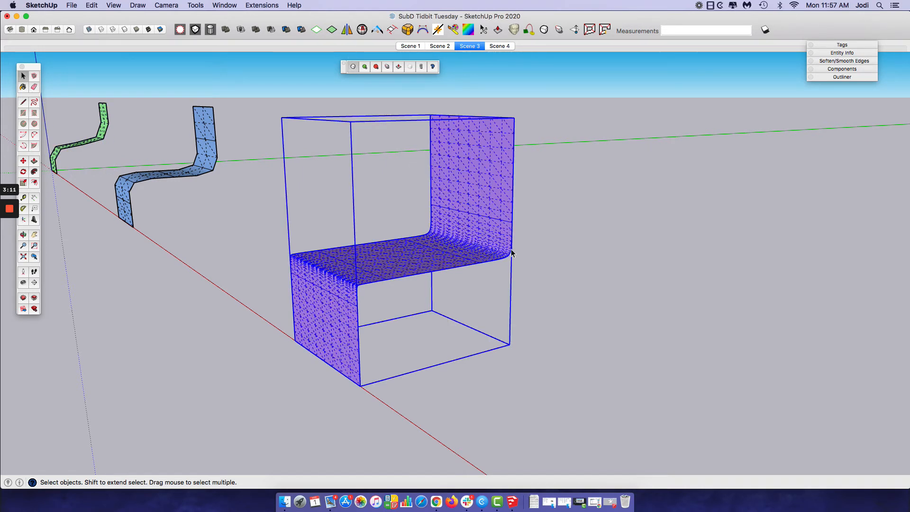
mouse_move(382, 289)
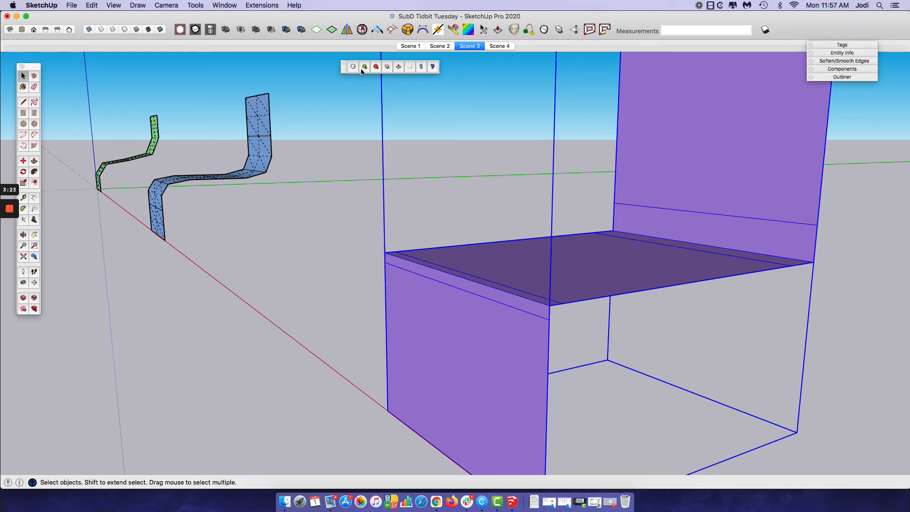
click(375, 66)
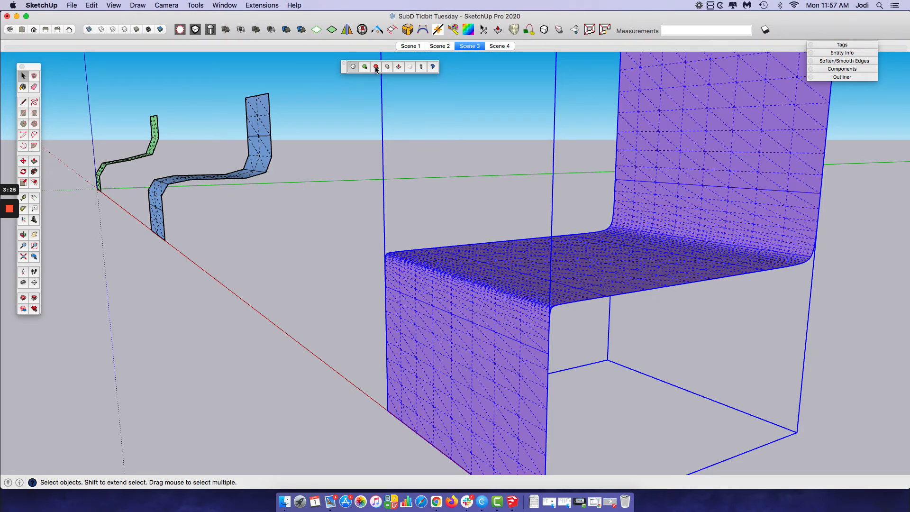
click(376, 66)
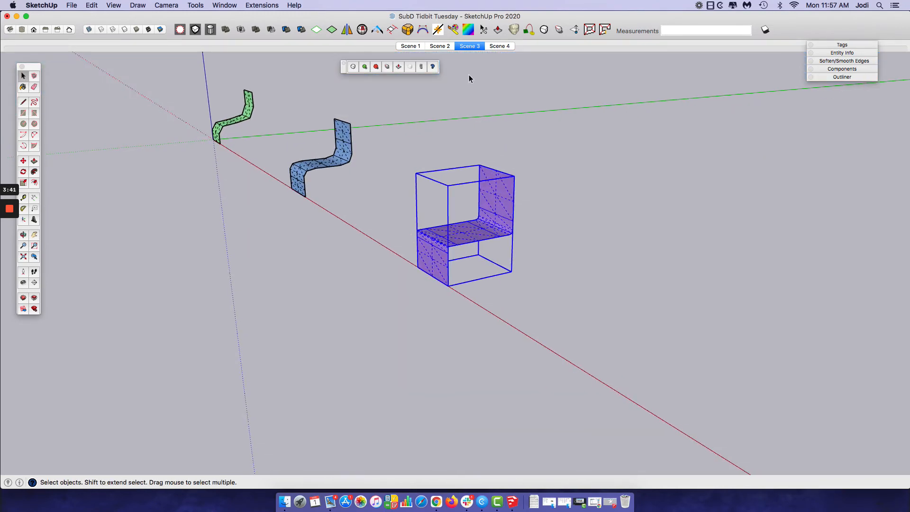
Step: Switch to Scene 4, toggle the chair block's smoothing, and open its base mesh
click(499, 46)
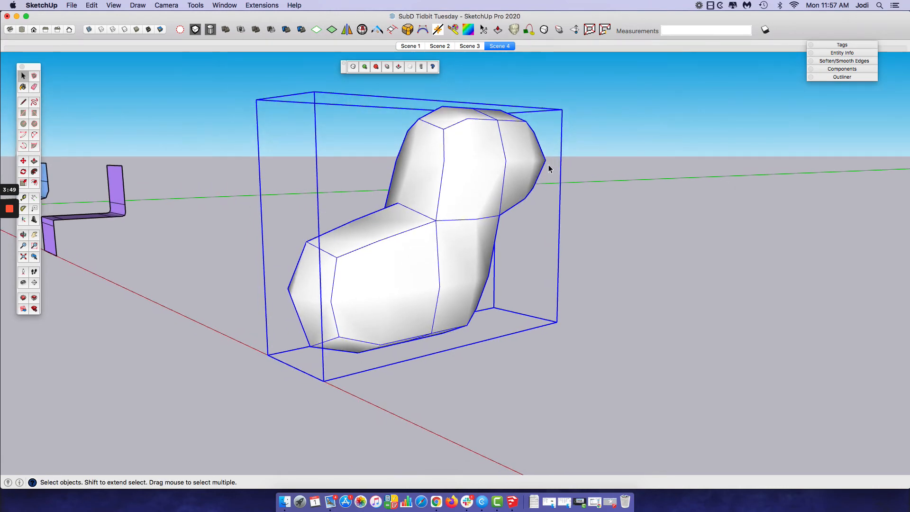
click(365, 66)
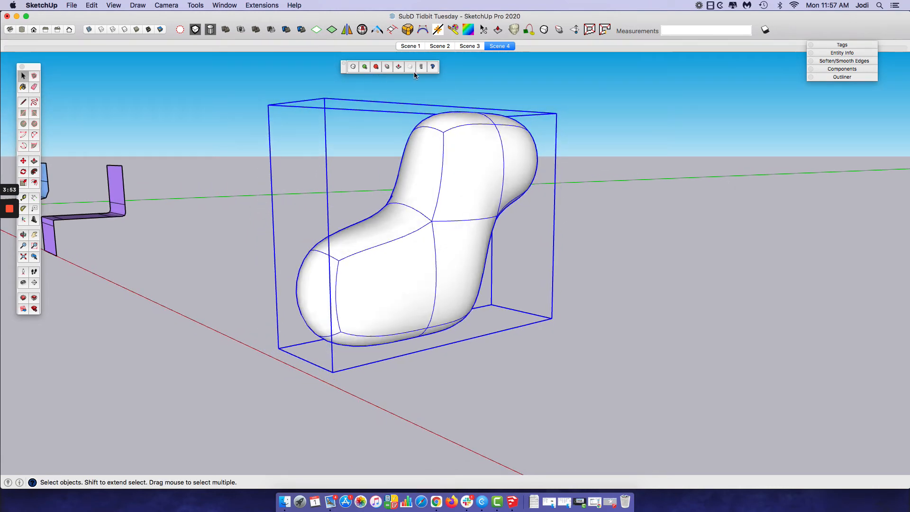
click(841, 52)
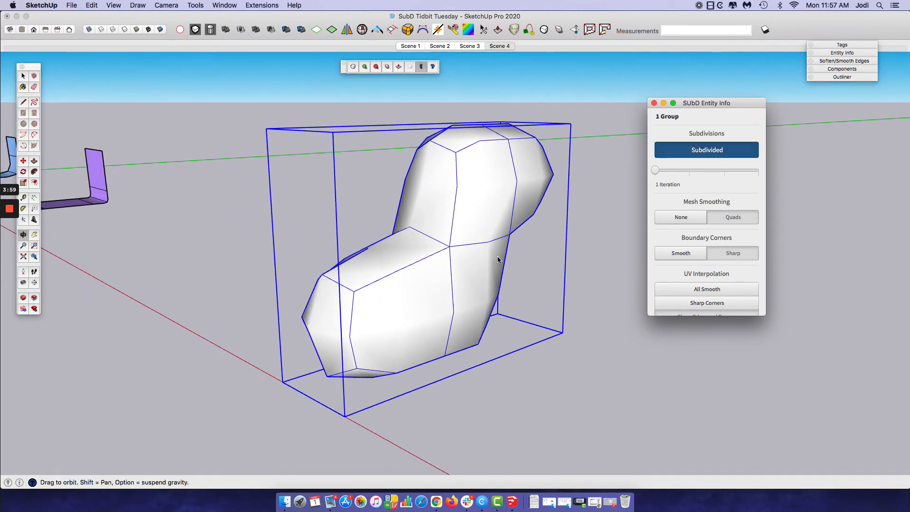
click(498, 46)
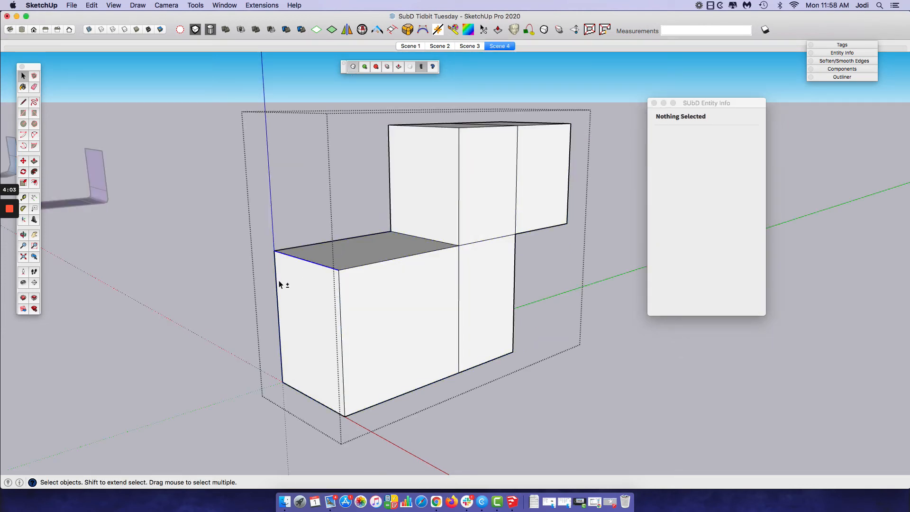
Step: Copy the block's front-left edge 1 1/2" inward as an extra edge loop
click(305, 322)
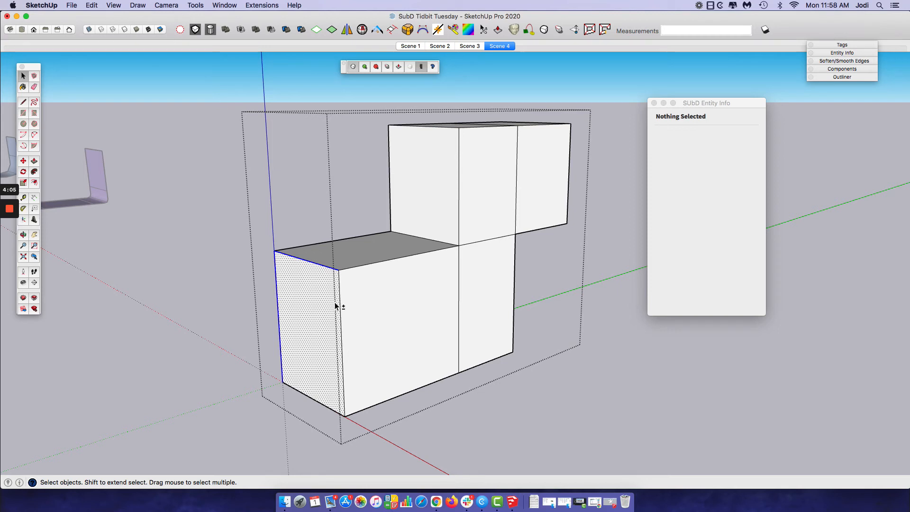
mouse_move(322, 407)
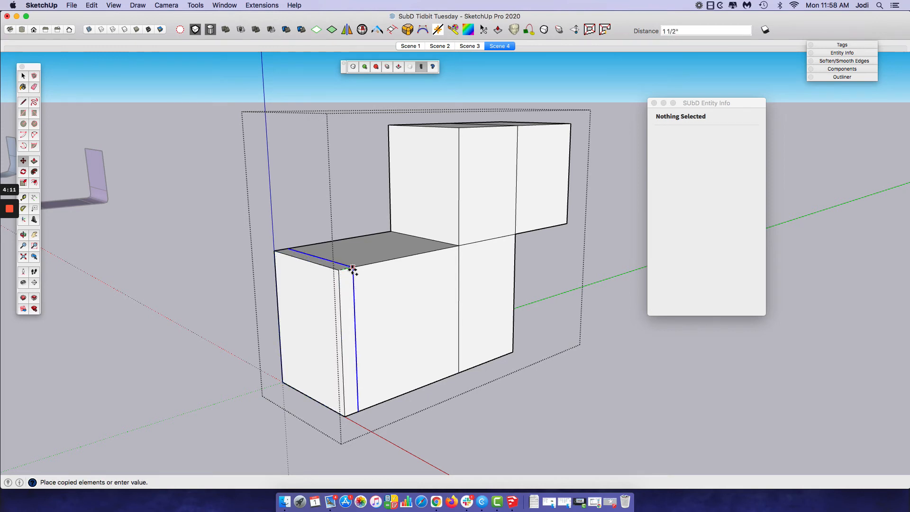
click(24, 76)
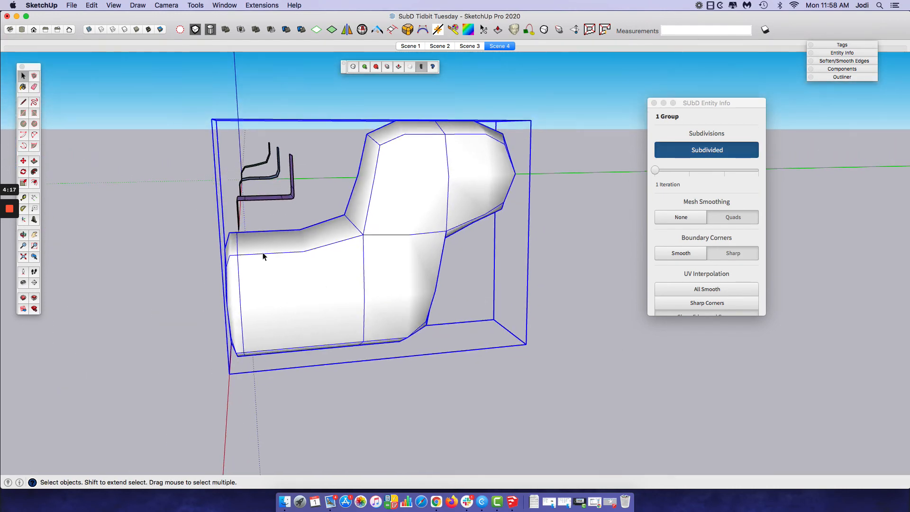
mouse_move(501, 155)
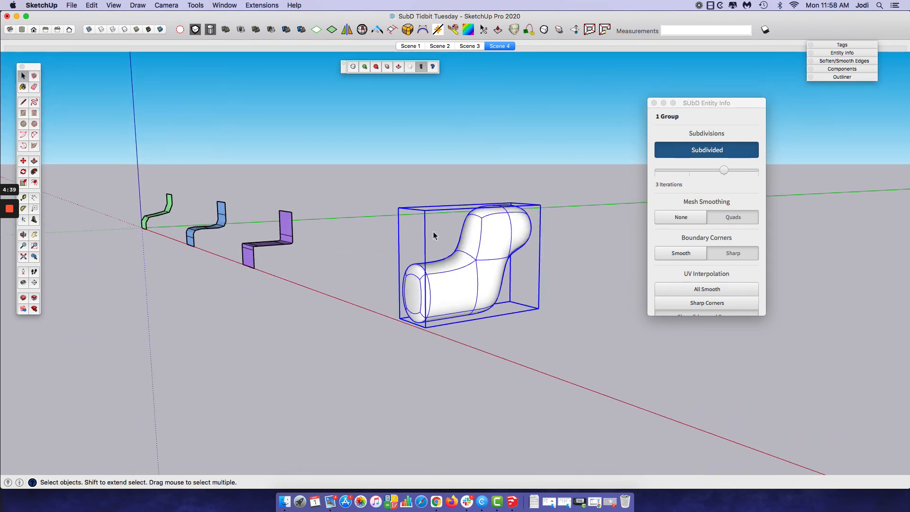
mouse_move(428, 225)
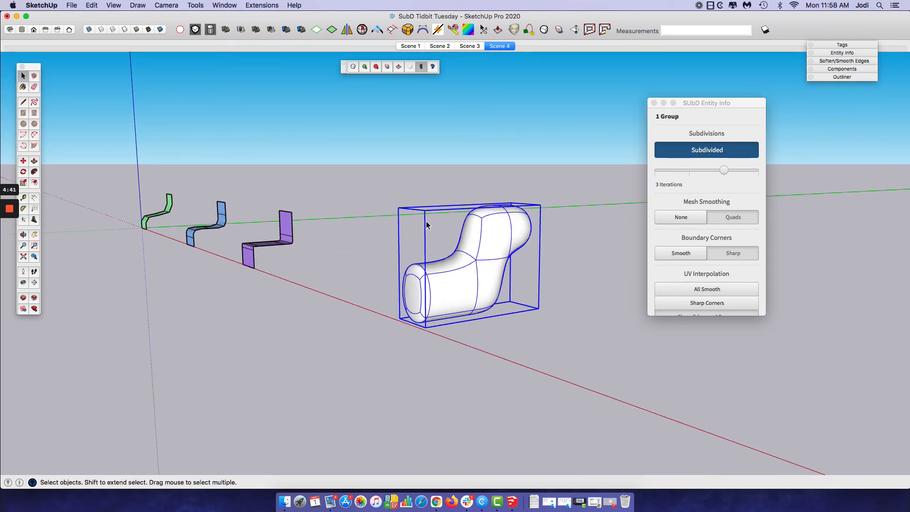
mouse_move(428, 234)
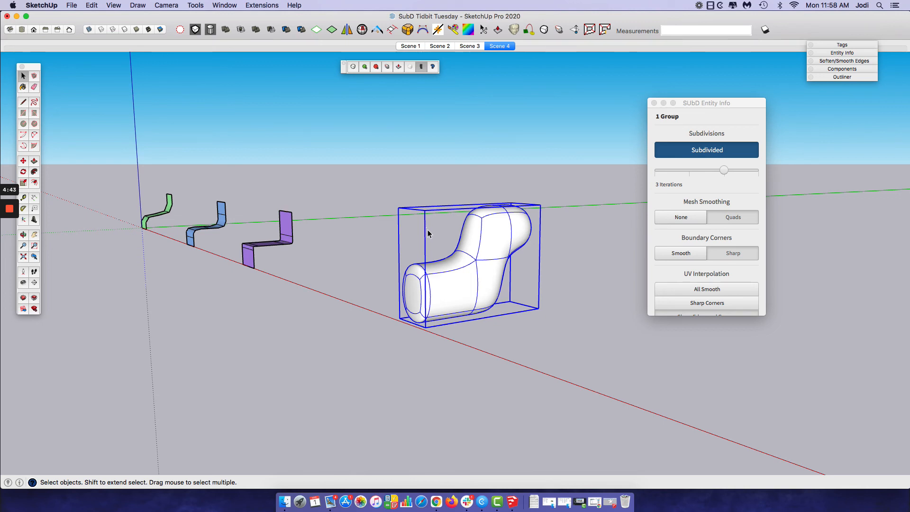